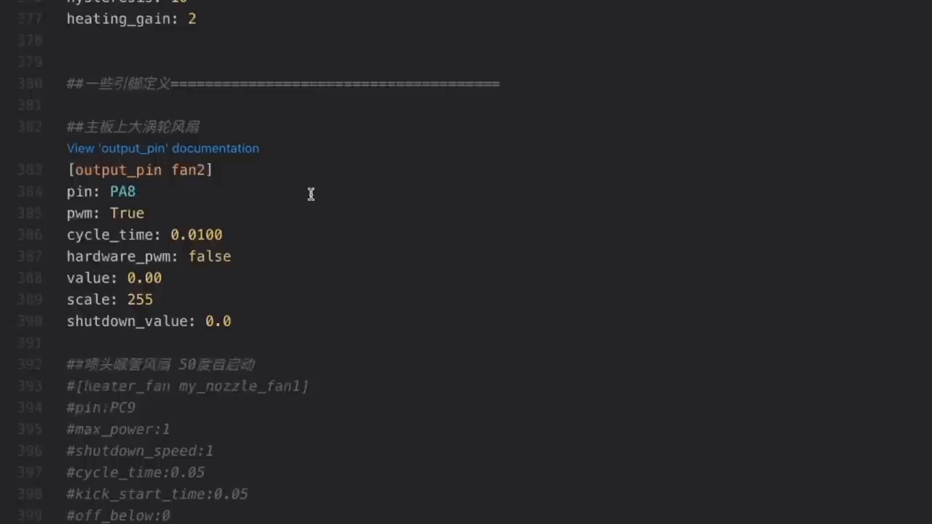
Complete the PC9 output_pin section's name as Case_Exhaust in printer.cfg
{"action": "scroll", "scroll_direction": "down", "scroll_amount": 3}
{"action": "type", "text": "[output_pin Case_"}
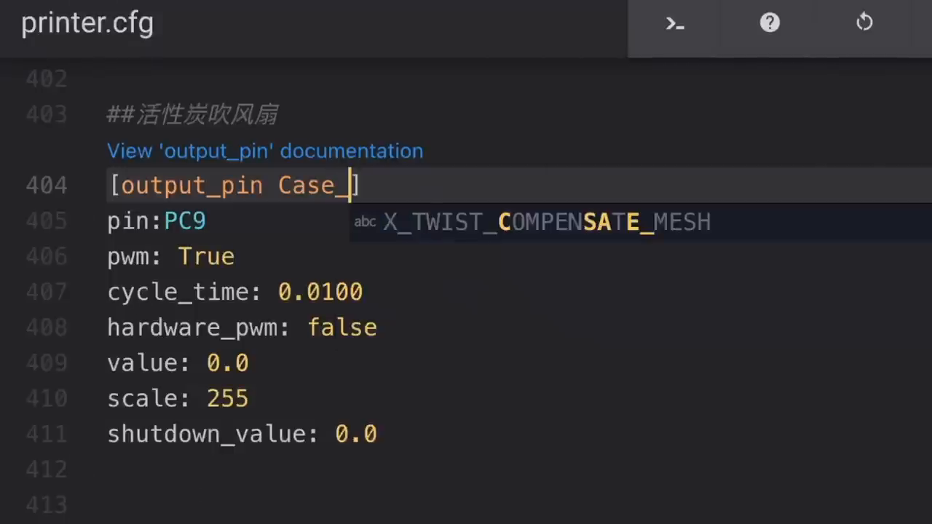
{"action": "type", "text": "Exhaust"}
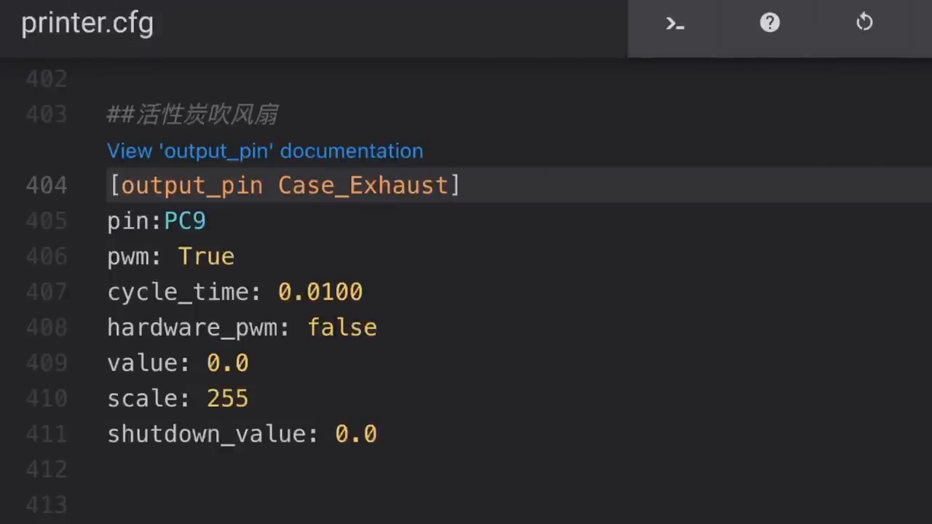
{"action": "scroll", "scroll_direction": "down", "scroll_amount": 3}
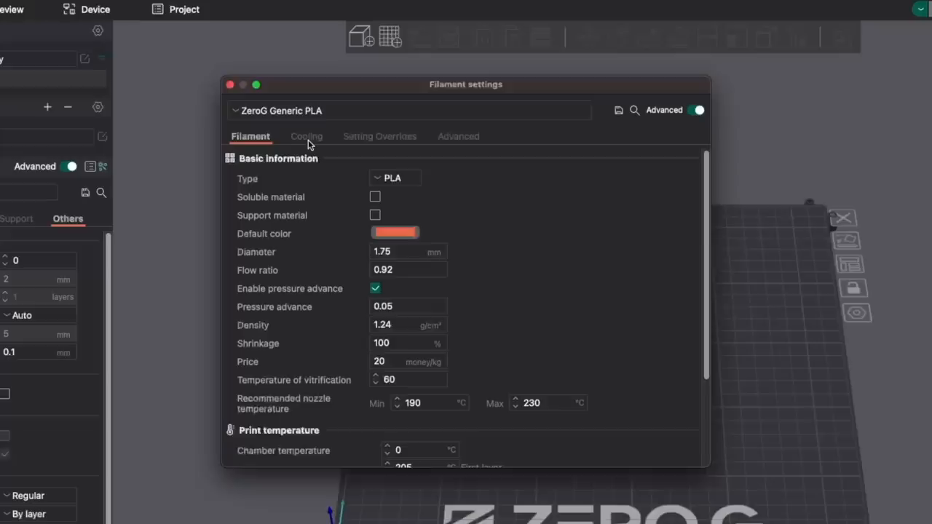
{"action": "left_click", "coordinate": [306, 136]}
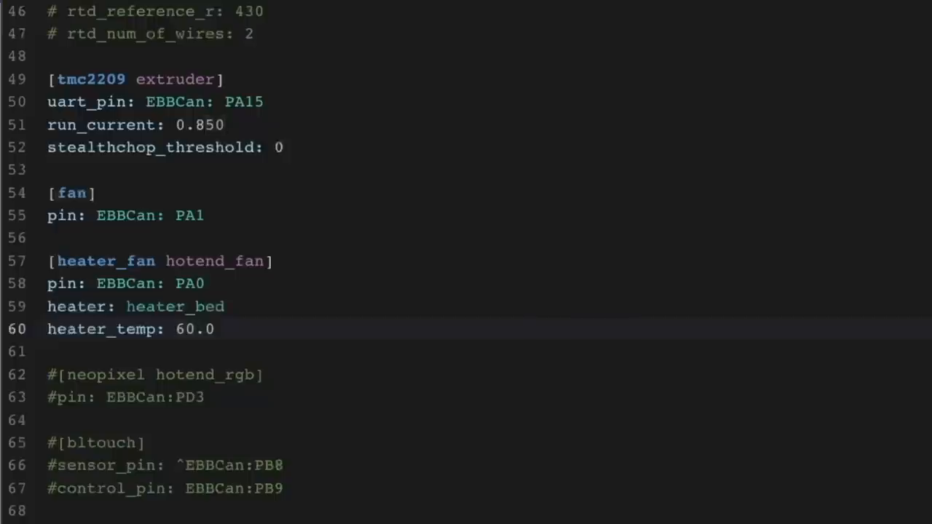
{"action": "left_click", "coordinate": [195, 329]}
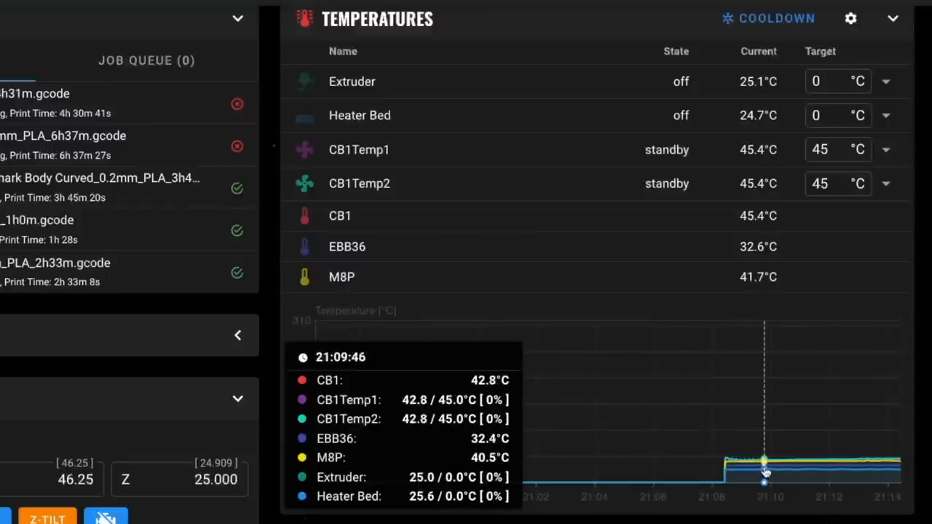
{"action": "mouse_move", "coordinate": [765, 473]}
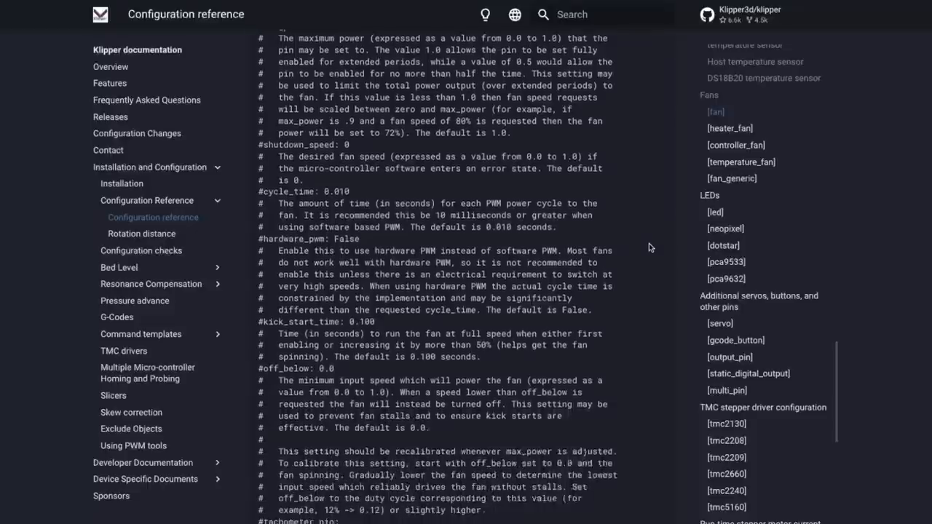
Scroll the configuration reference past [fan] and [heater_fan] to the max_delta option
{"action": "scroll", "scroll_direction": "down", "scroll_amount": 3}
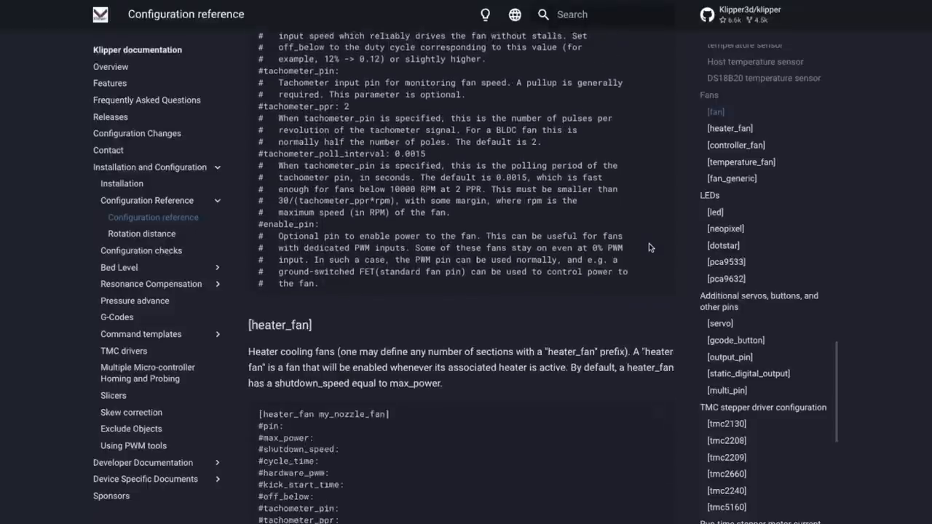
{"action": "scroll", "scroll_direction": "down", "scroll_amount": 3}
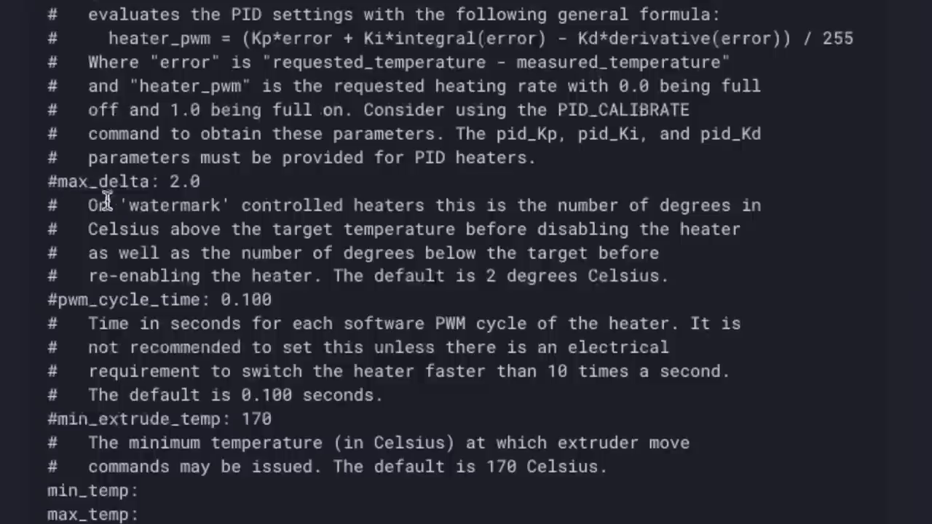
{"action": "mouse_move", "coordinate": [731, 203]}
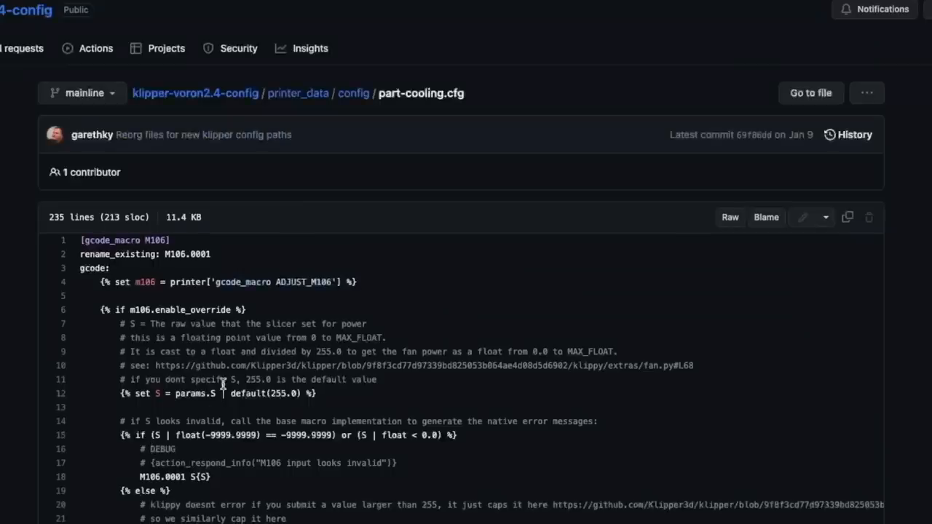
Scroll through the part-cooling.cfg code showing the M106 macro override
{"action": "scroll", "scroll_direction": "down", "scroll_amount": 3}
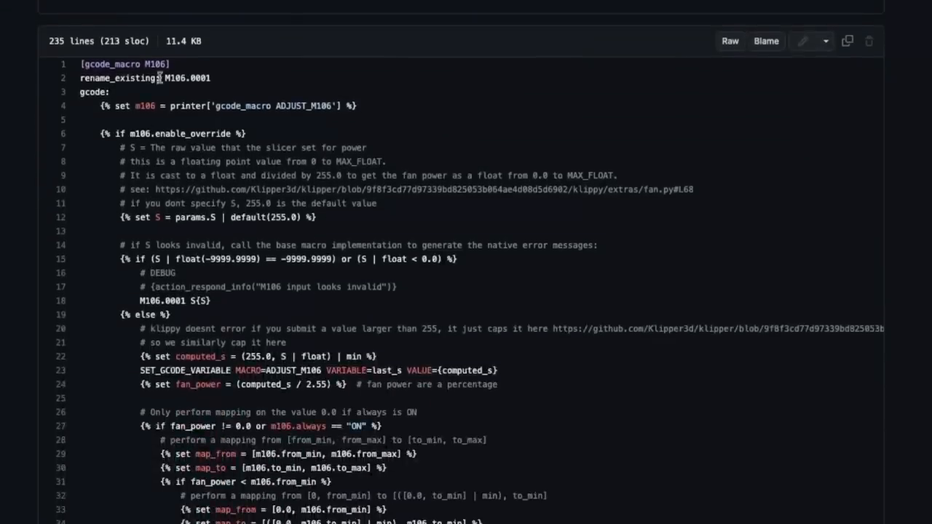
{"action": "mouse_move", "coordinate": [260, 425]}
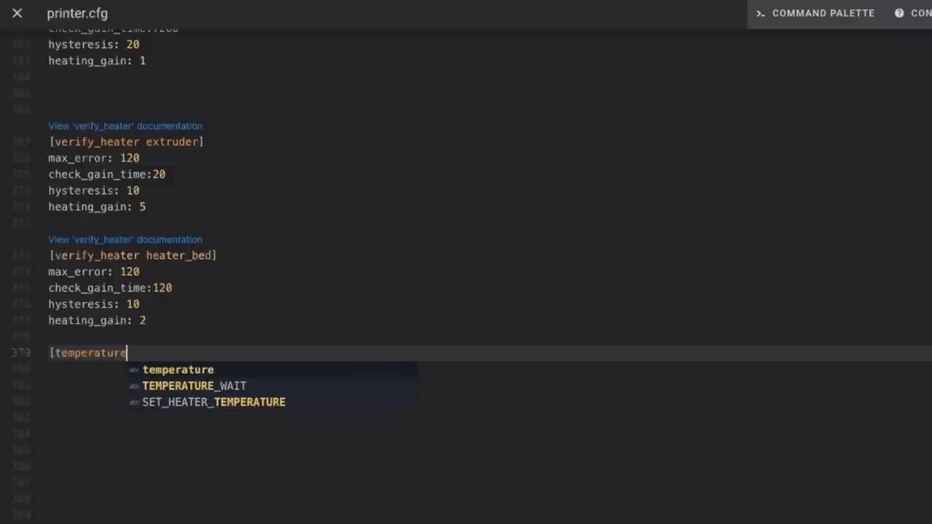
Write [temperature_sensor MCU] using temperature_mcu and begin [temperature_sensor Rockchip] with its sensor_type
{"action": "type", "text": "_sensor MC"}
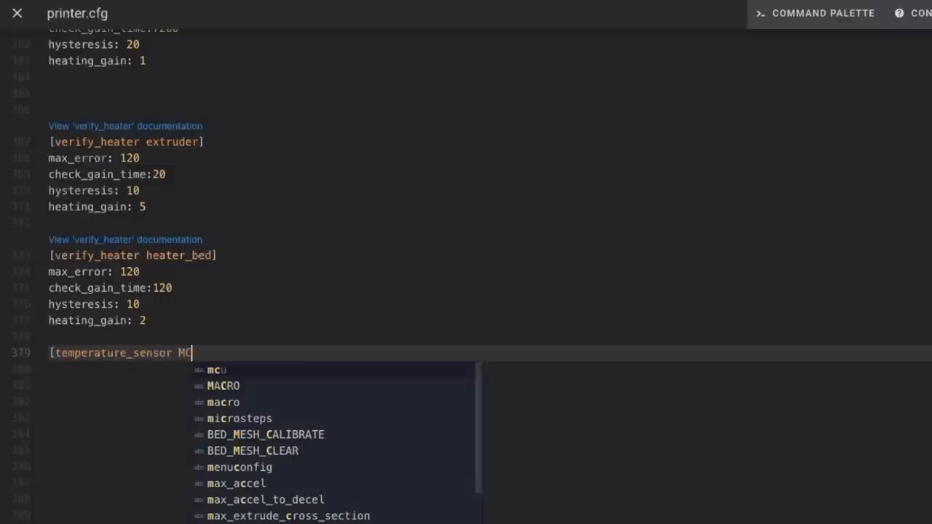
{"action": "type", "text": "U]"}
{"action": "left_click", "coordinate": [489, 402]}
{"action": "type", "text": "[temperature_se"}
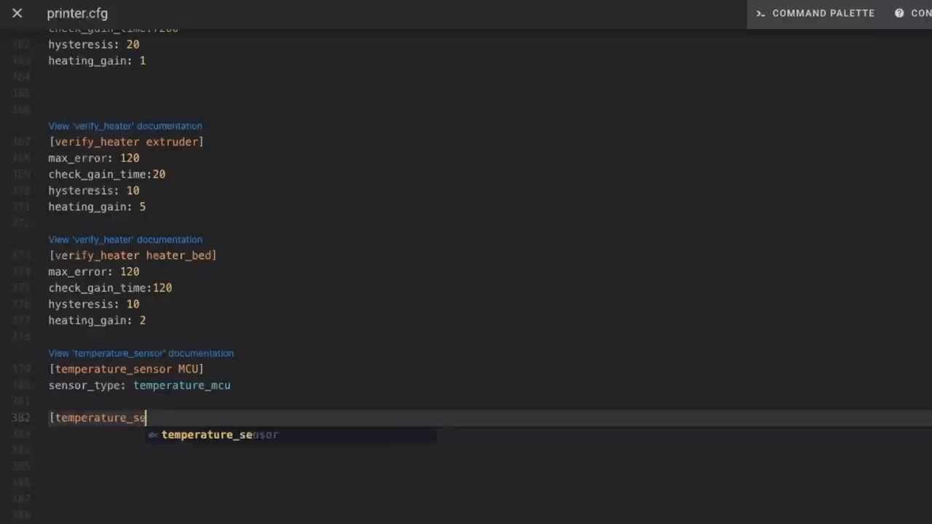
{"action": "type", "text": "nsor Roc"}
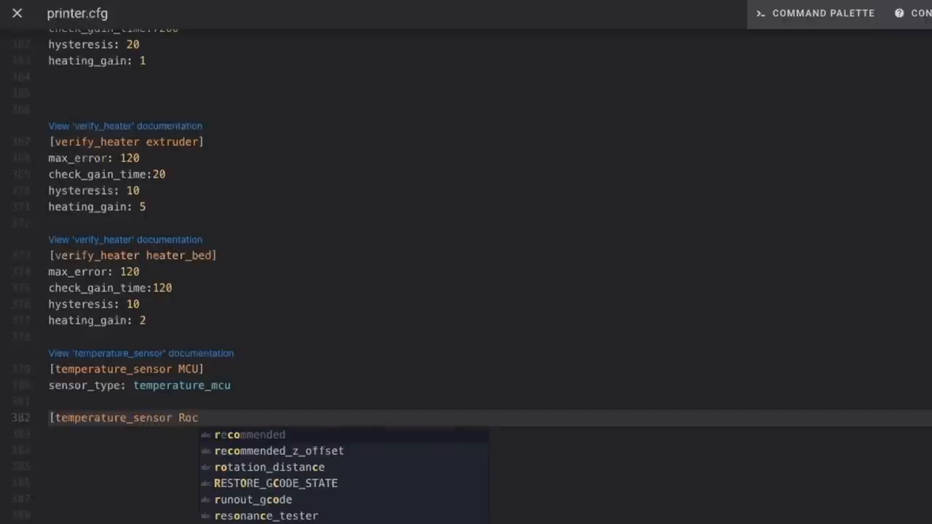
{"action": "type", "text": "kchip]"}
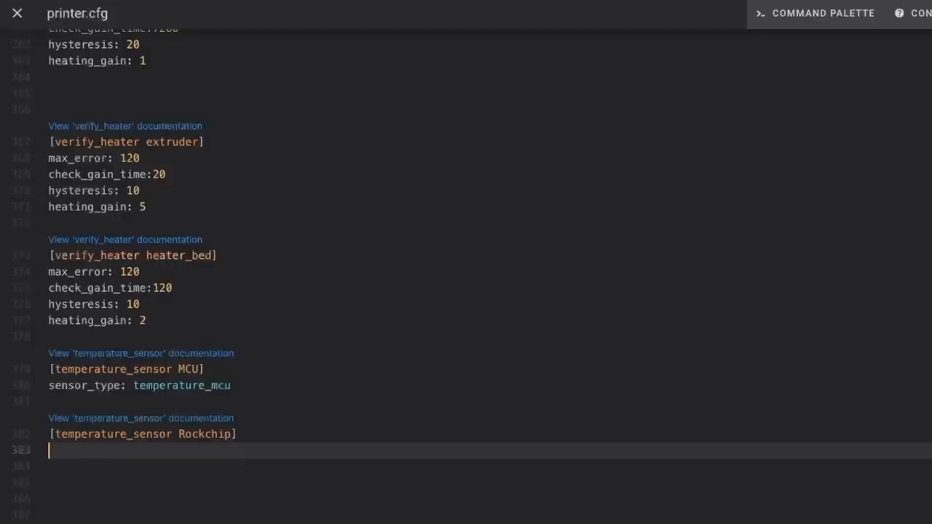
{"action": "type", "text": "sensor"}
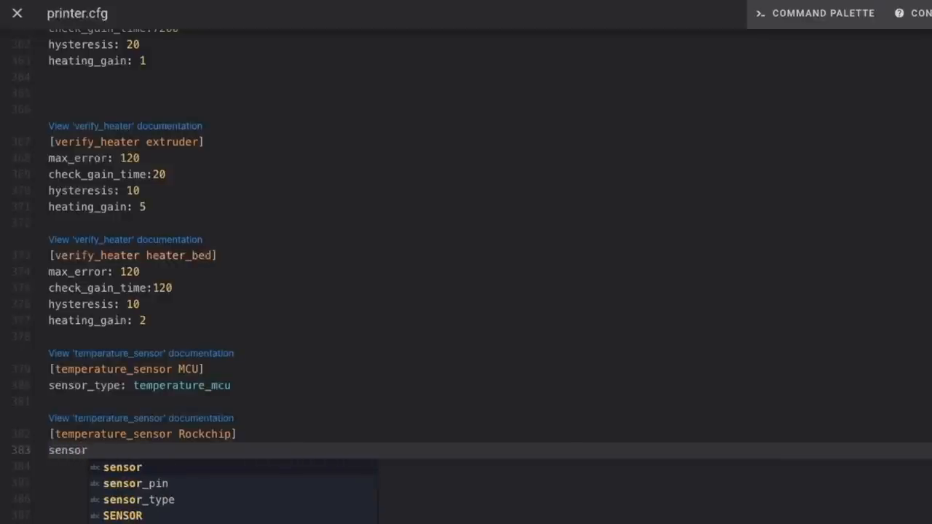
{"action": "type", "text": "_type: temper"}
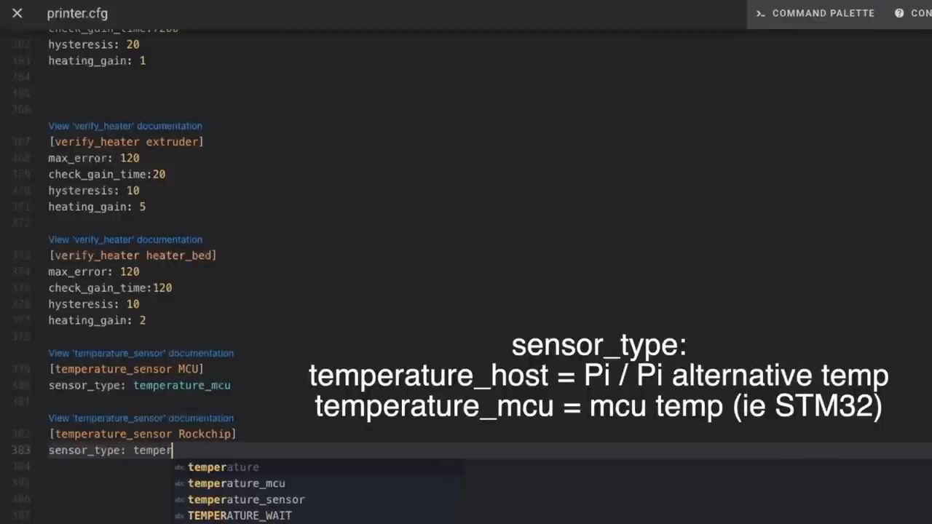
{"action": "type", "text": "ature_"}
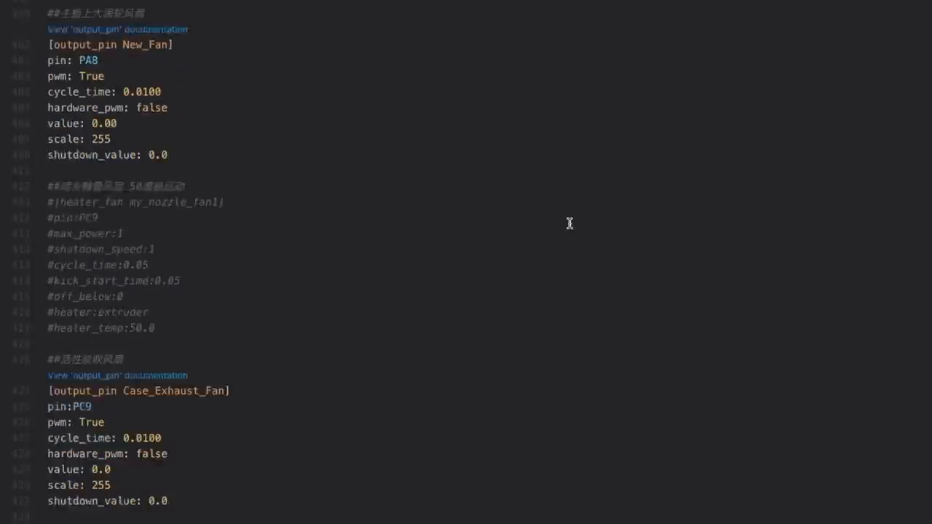
Change the caselight section header on PC7 to [temperature_fan Controller_Fan]
{"action": "scroll", "scroll_direction": "down", "scroll_amount": 3}
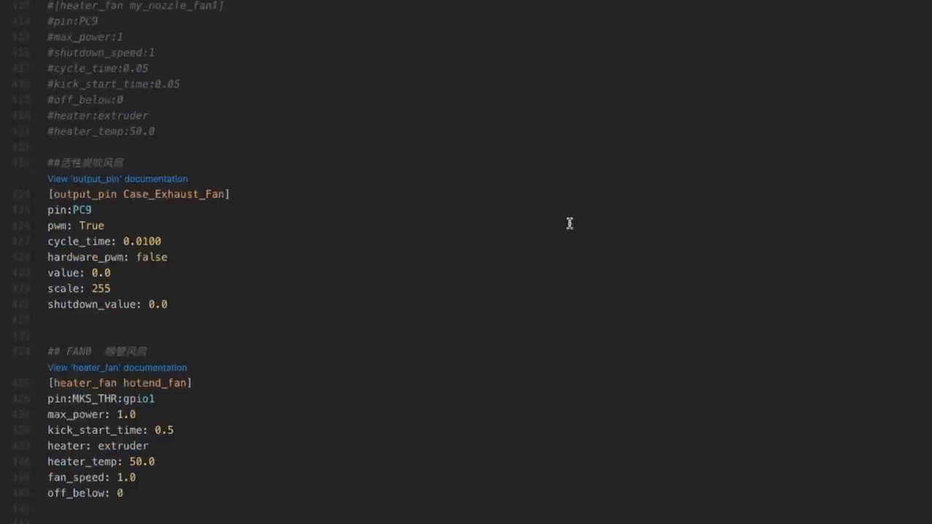
{"action": "scroll", "scroll_direction": "down", "scroll_amount": 3}
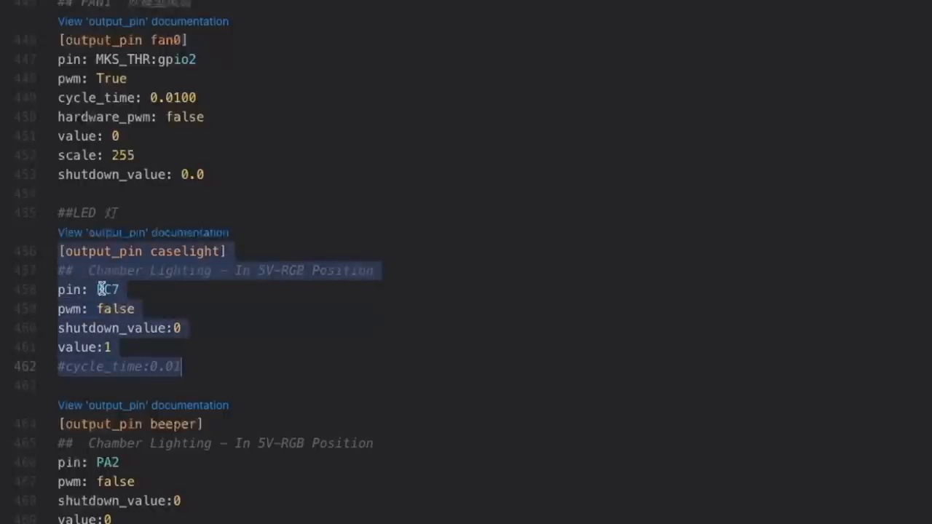
{"action": "scroll", "scroll_direction": "down", "scroll_amount": 3}
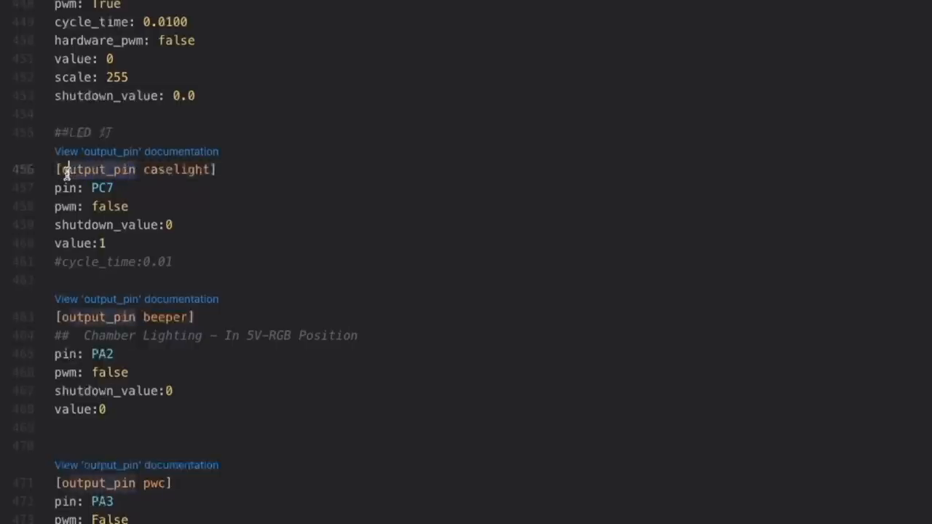
{"action": "type", "text": "temperature"}
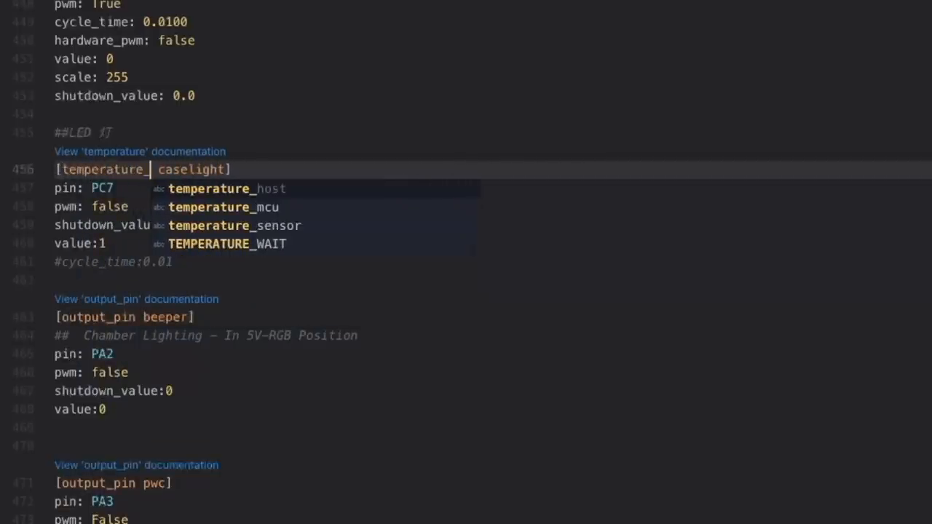
{"action": "type", "text": "fan"}
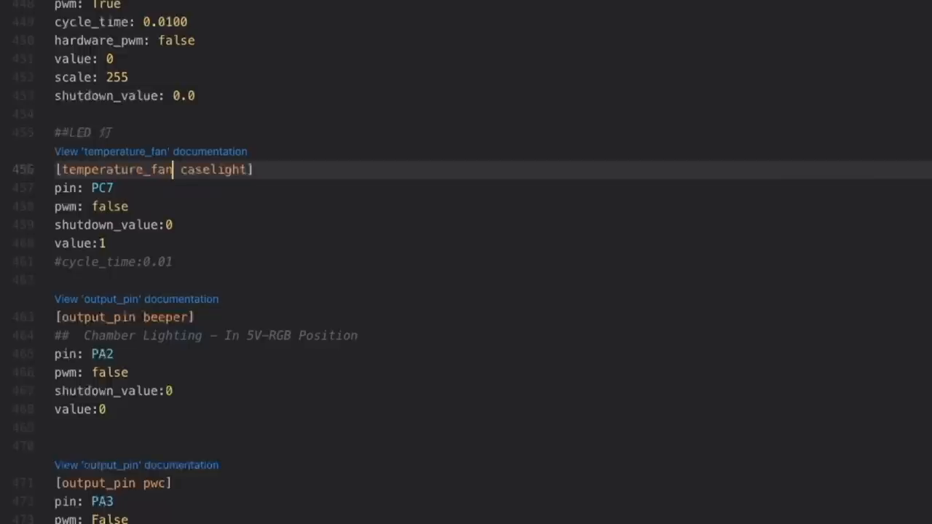
{"action": "type", "text": "Control"}
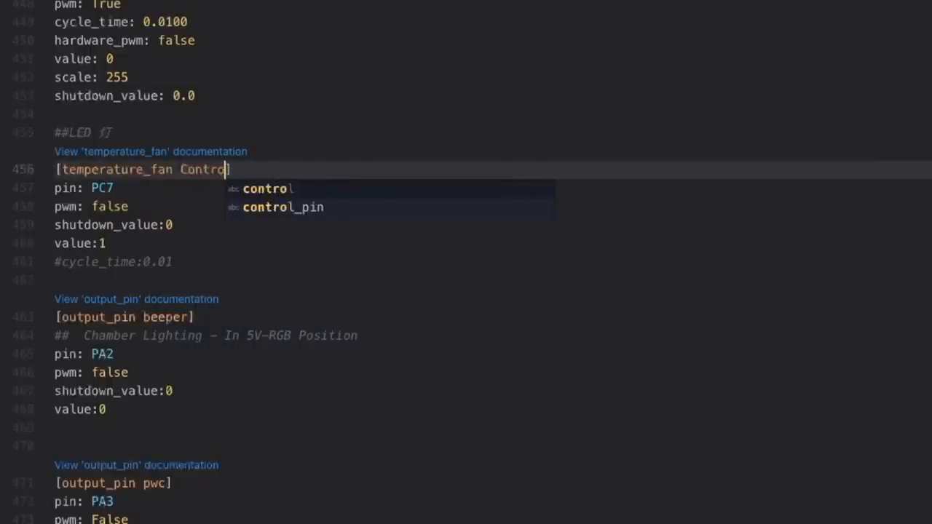
{"action": "type", "text": "ller_Fan"}
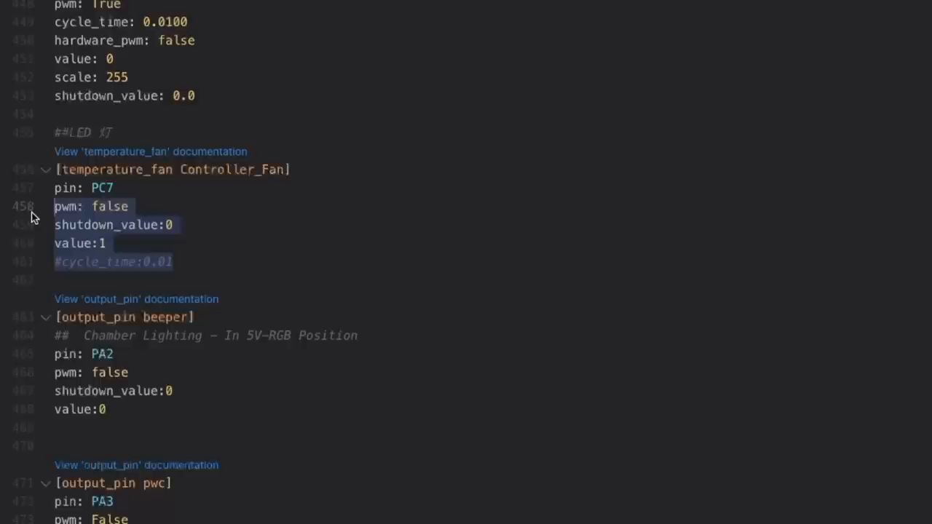
Delete the old output_pin options and add control: watermark with max_delta: 3
{"action": "key", "text": "Delete"}
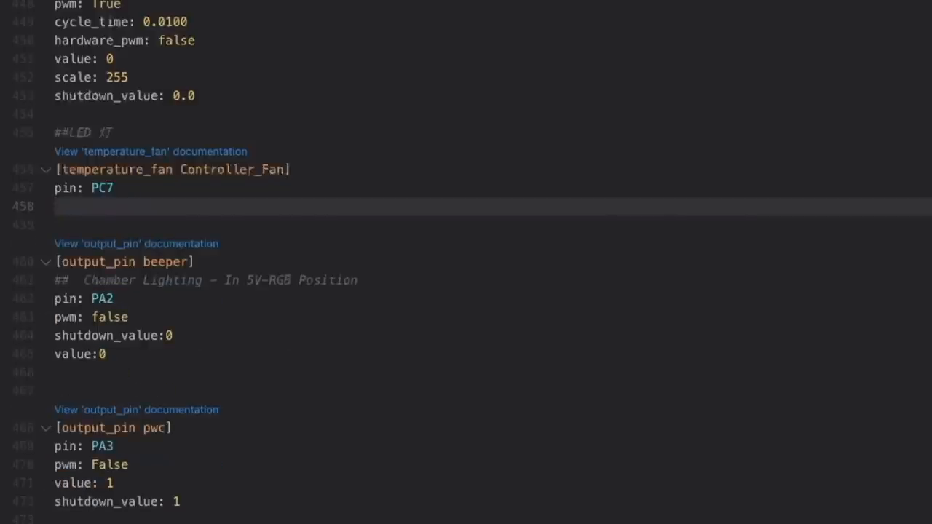
{"action": "type", "text": "control"}
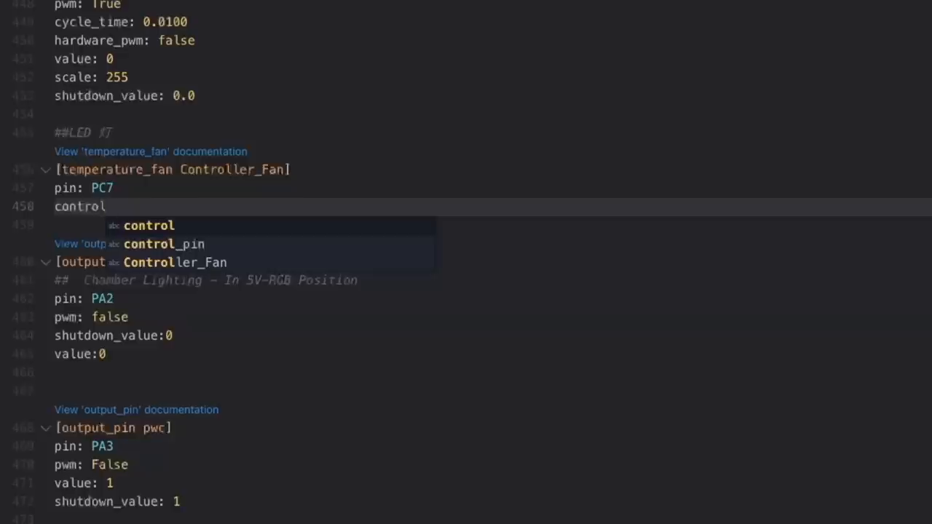
{"action": "type", "text": ": water"}
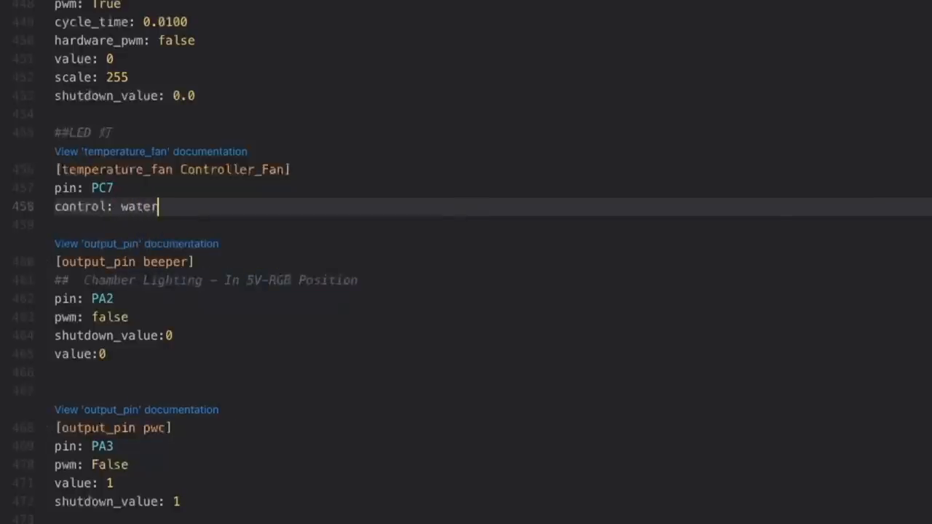
{"action": "type", "text": "mark"}
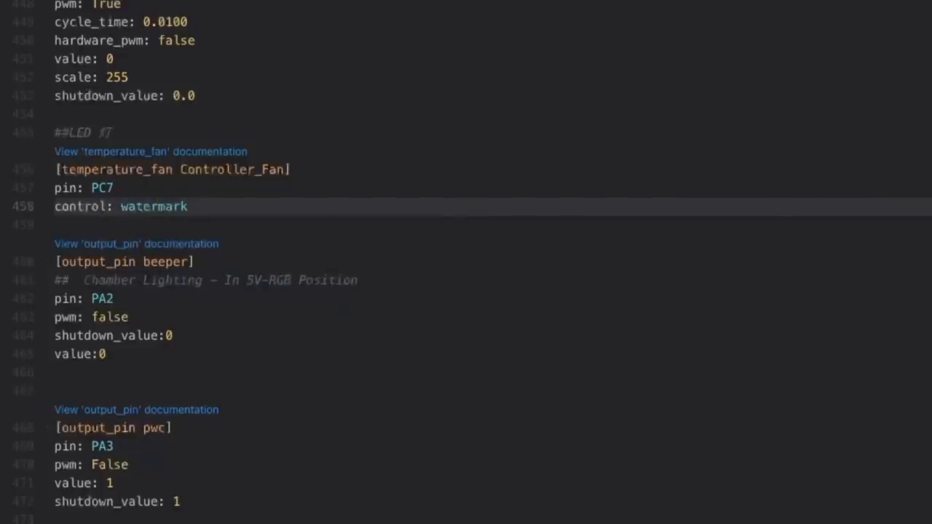
{"action": "type", "text": "max_de"}
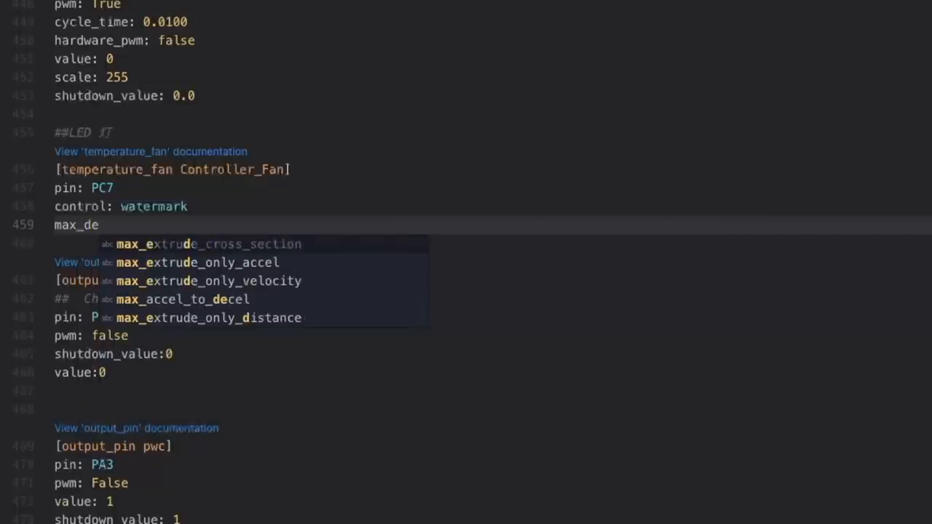
{"action": "type", "text": "lta"}
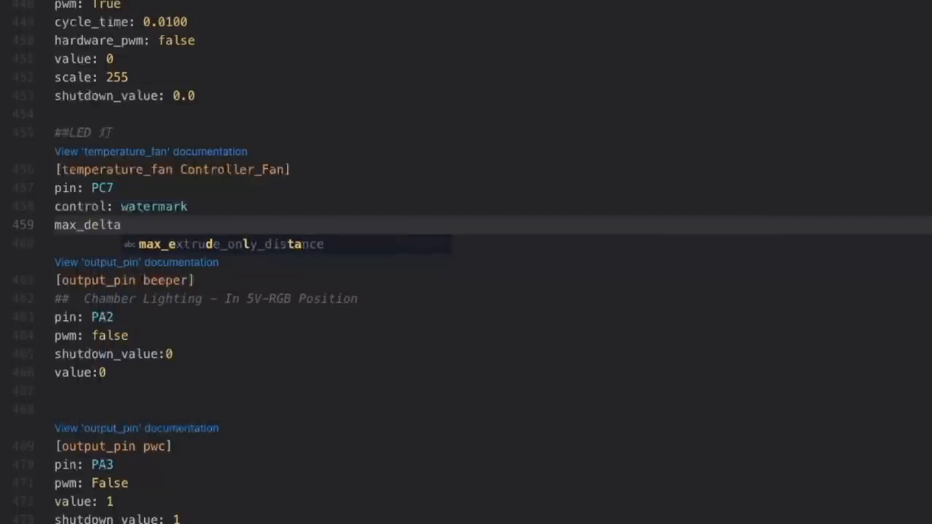
{"action": "type", "text": ":"}
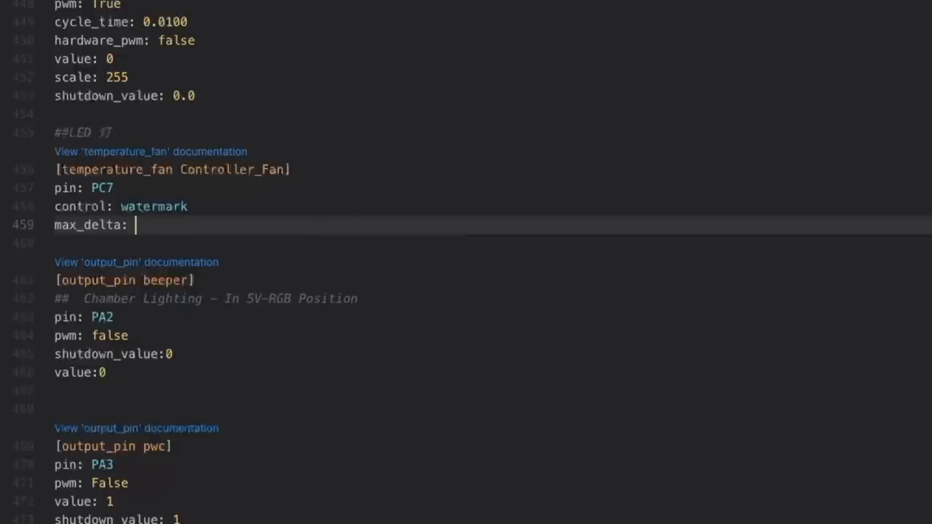
{"action": "type", "text": "3"}
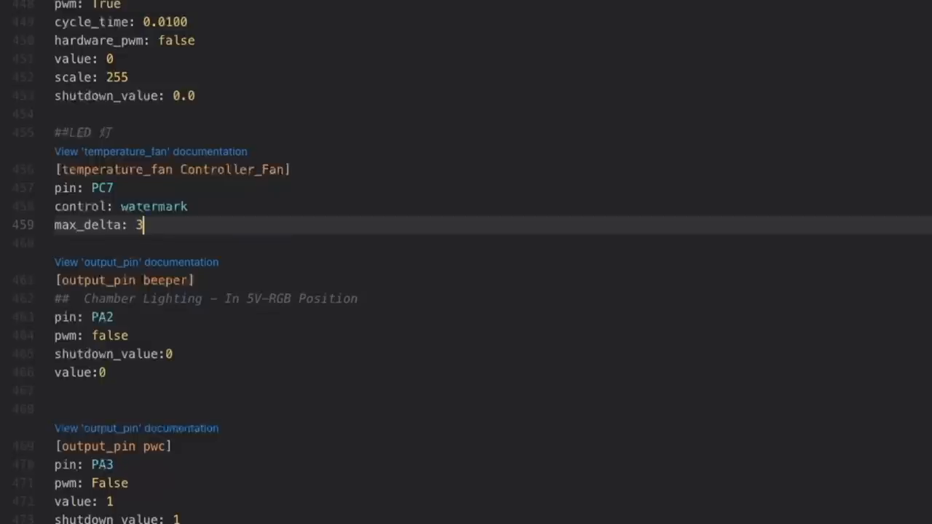
{"action": "key", "text": "enter"}
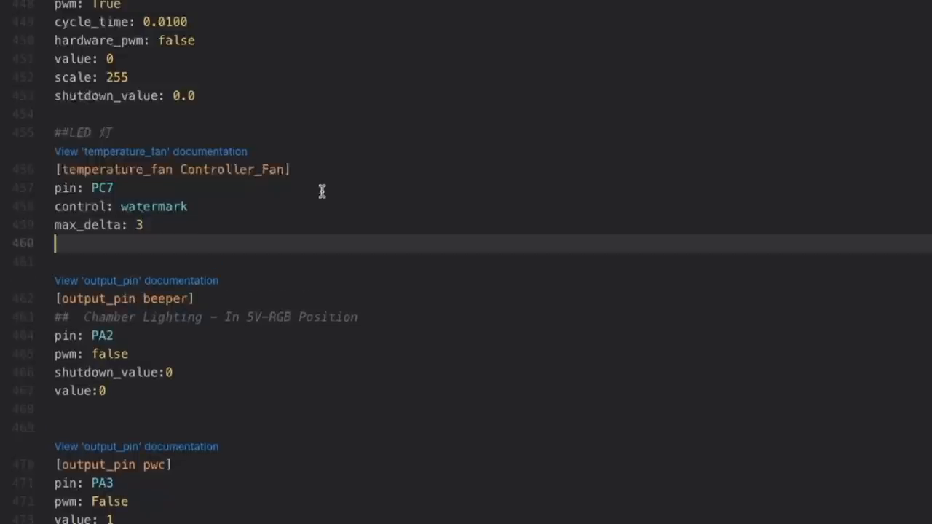
Set sensor_type to temperature_host via autocomplete and begin a min_temp line
{"action": "type", "text": "sensor"}
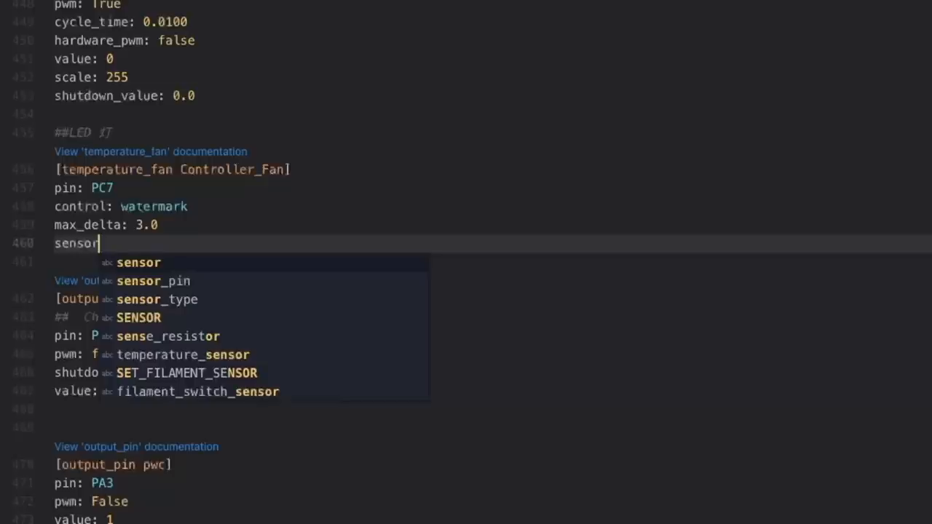
{"action": "type", "text": "_type:"}
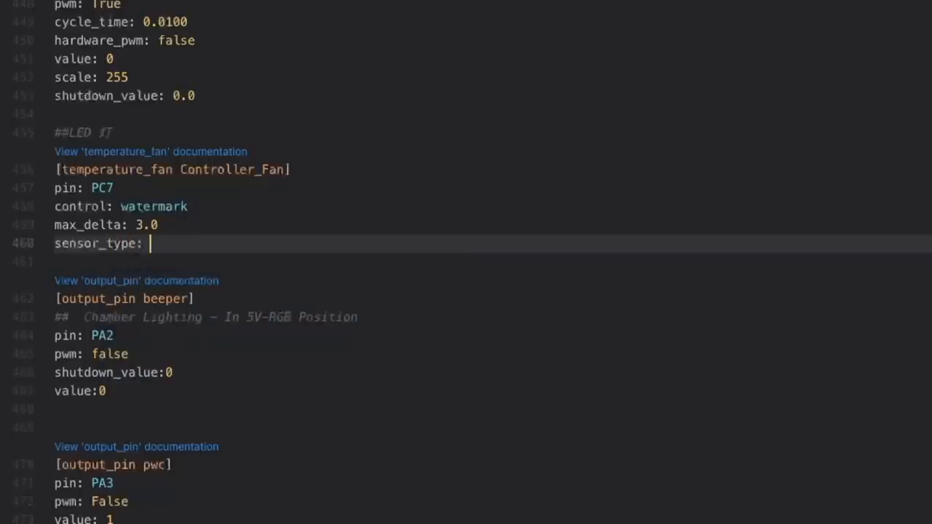
{"action": "type", "text": "temperature"}
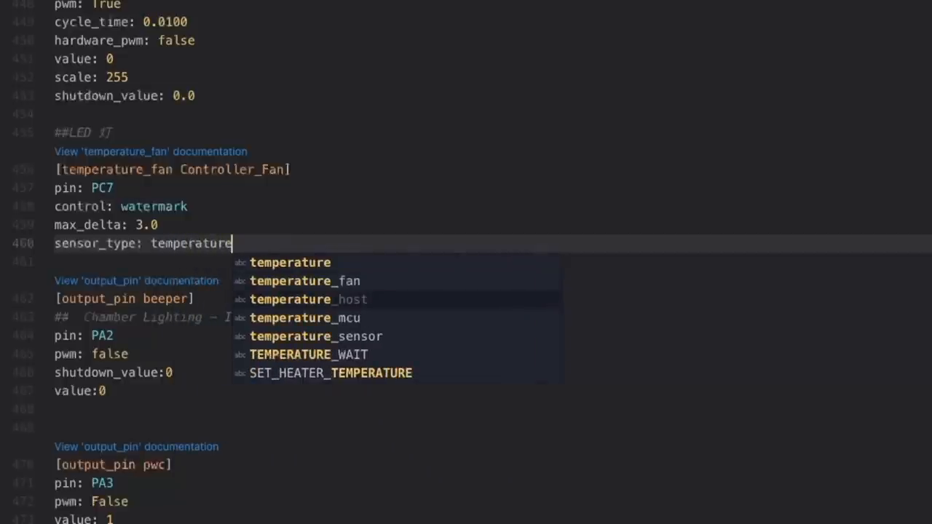
{"action": "left_click", "coordinate": [309, 300]}
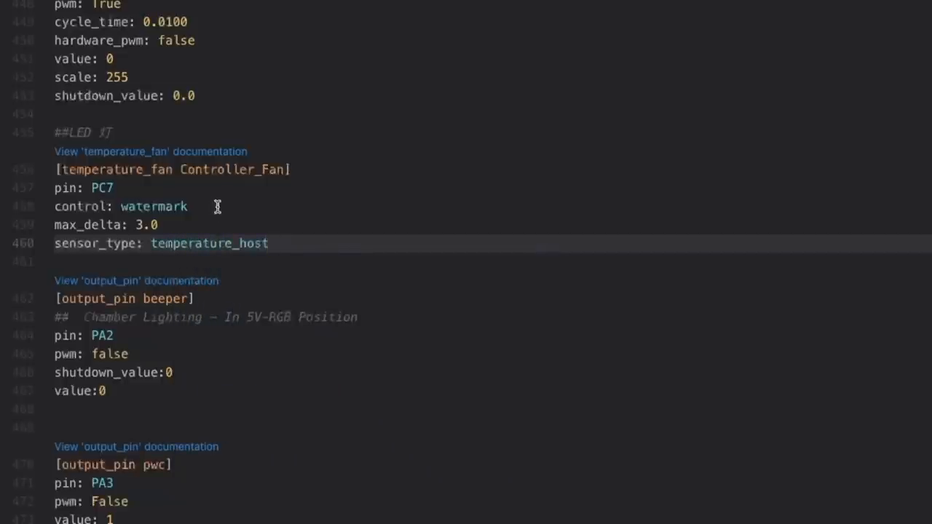
{"action": "type", "text": "min_temp"}
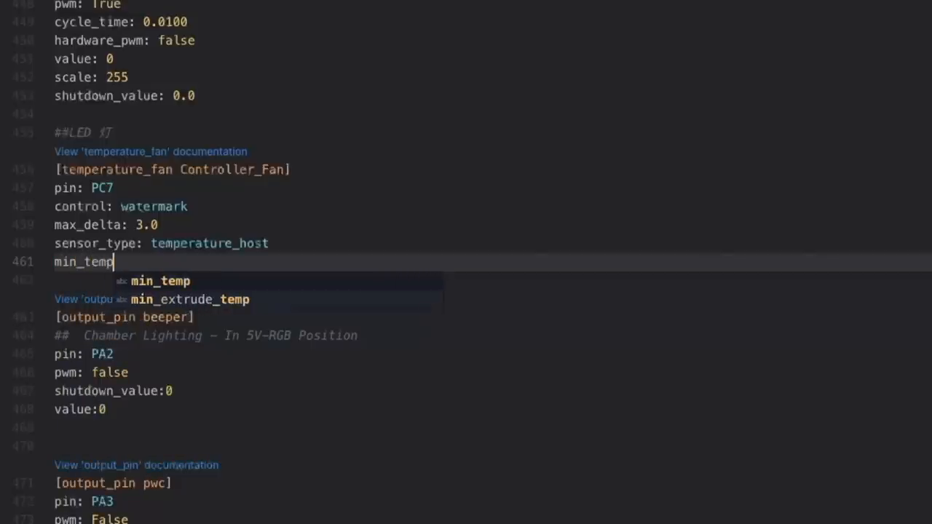
Set min_temp 0 and max_temp 100, then begin the target_temp line
{"action": "type", "text": ": 0"}
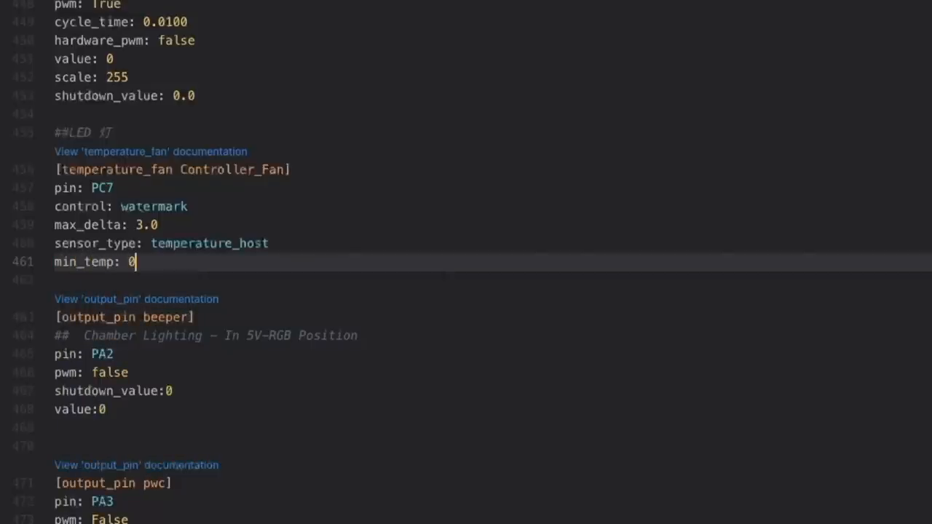
{"action": "type", "text": "max"}
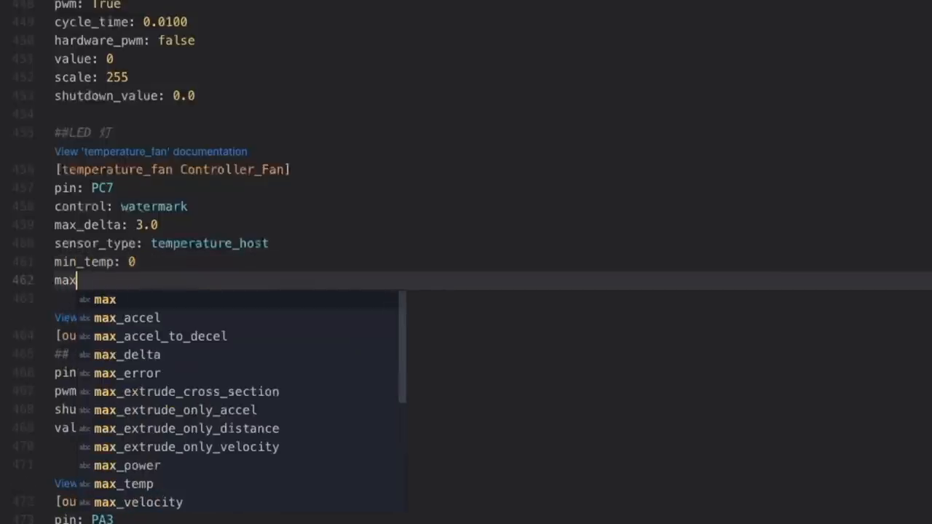
{"action": "type", "text": "_tem"}
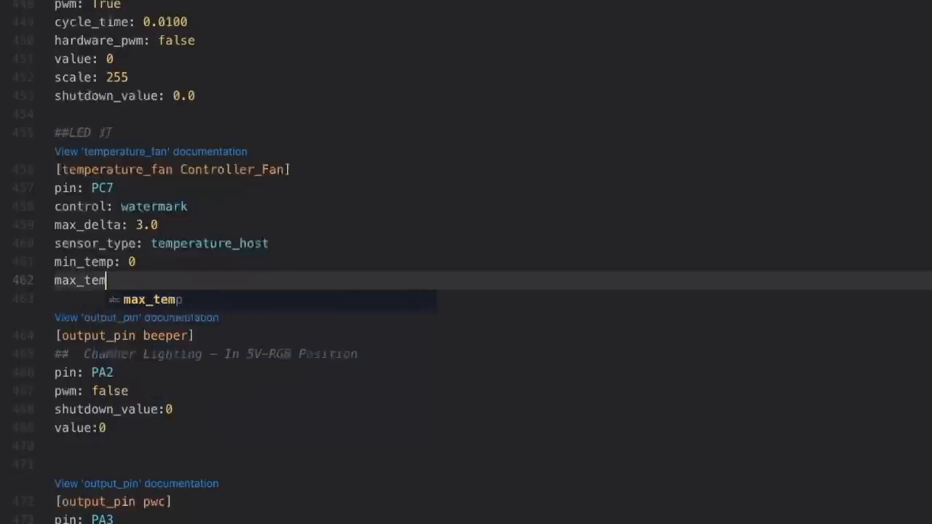
{"action": "type", "text": "p: 100"}
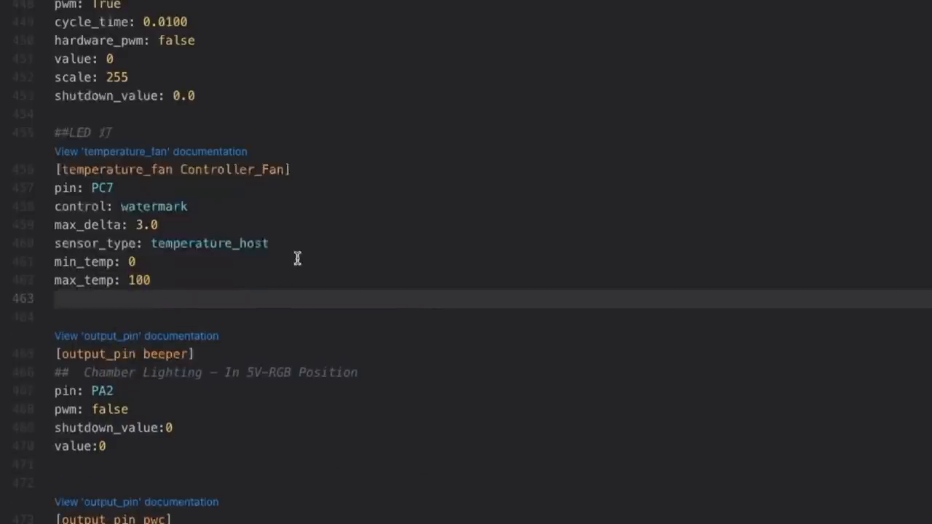
{"action": "type", "text": "target"}
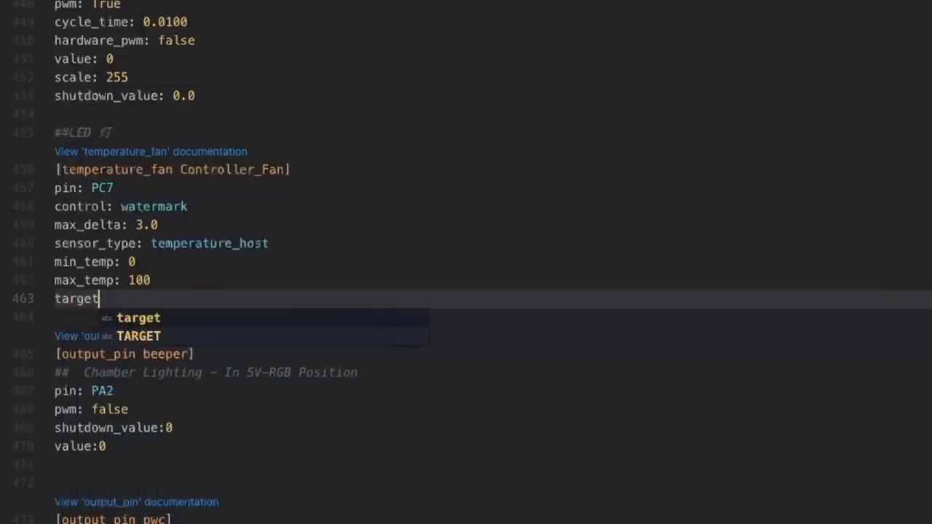
{"action": "type", "text": "_tempo"}
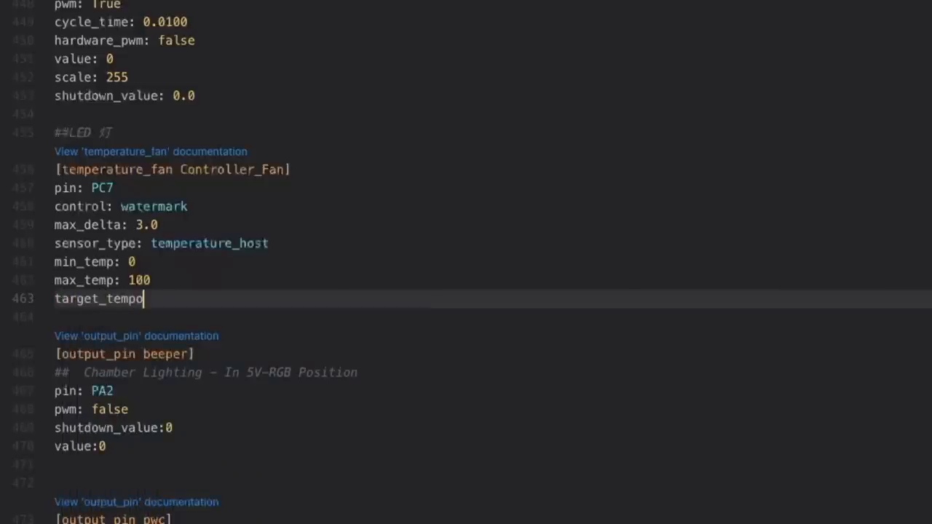